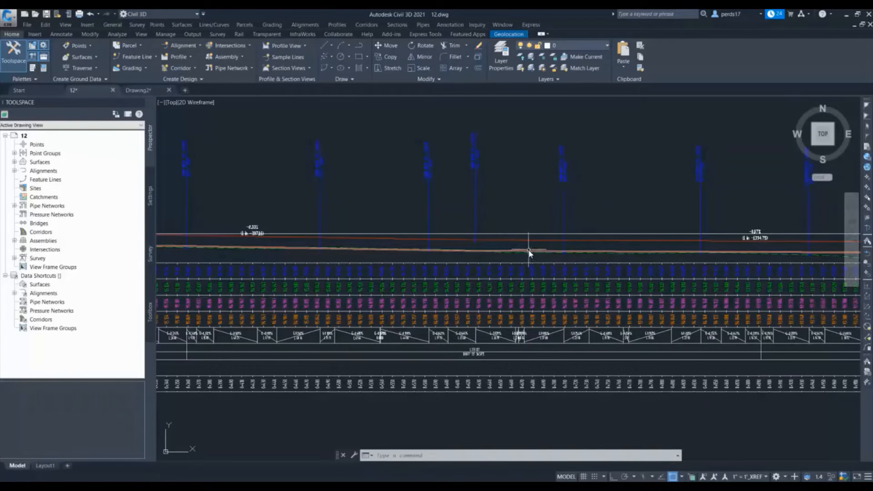
mouse_move(530, 252)
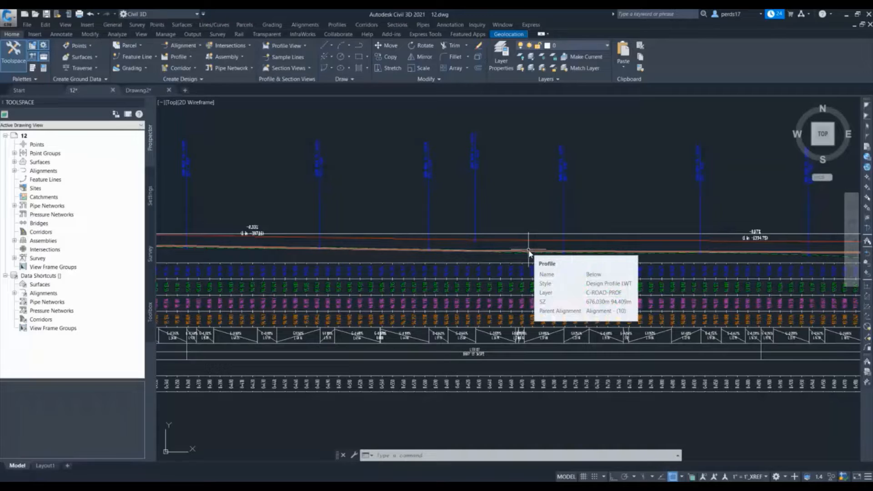
mouse_move(532, 222)
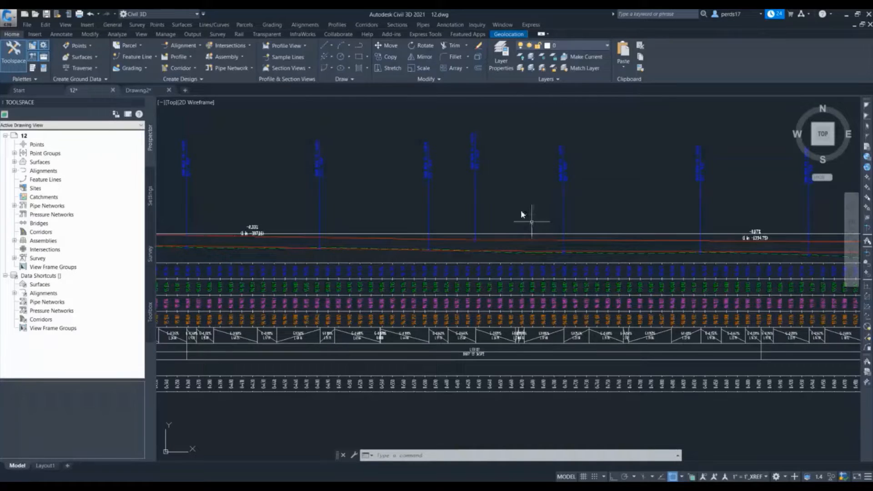
mouse_move(471, 285)
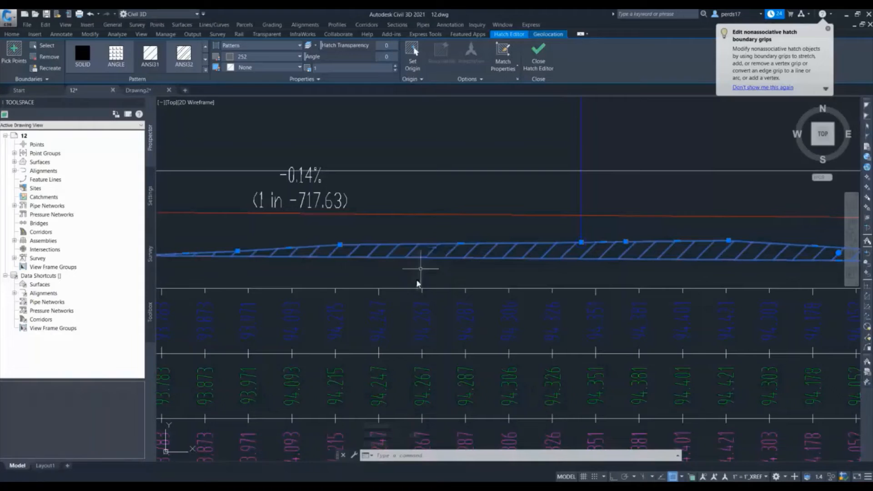
mouse_move(418, 276)
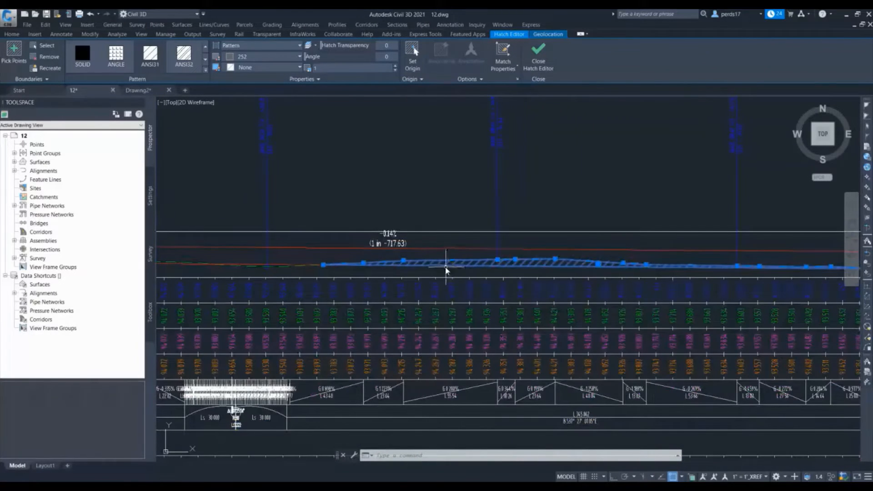
Step: Bring up Profile View Properties for PV - 2084.931
left_click(538, 56)
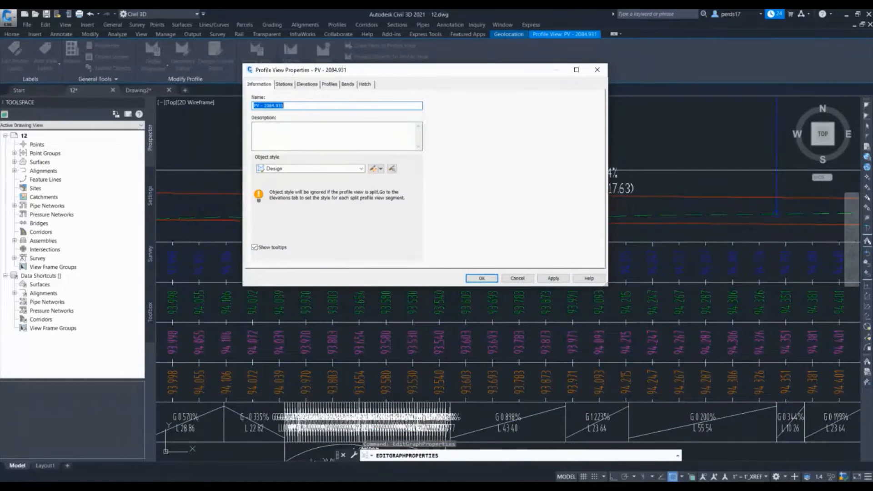
Step: Add a Cut hatch area with upper boundary Surface3 - Surface (27) and lower boundary Below, and apply it
left_click(364, 84)
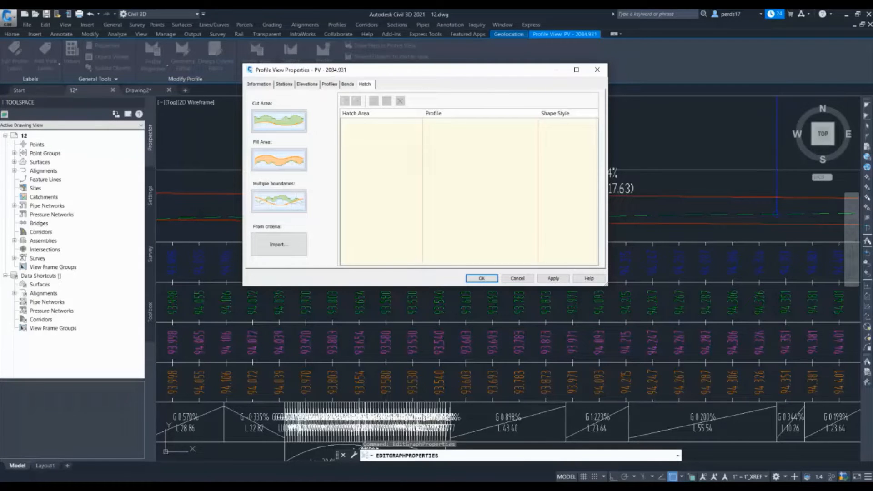
mouse_move(279, 121)
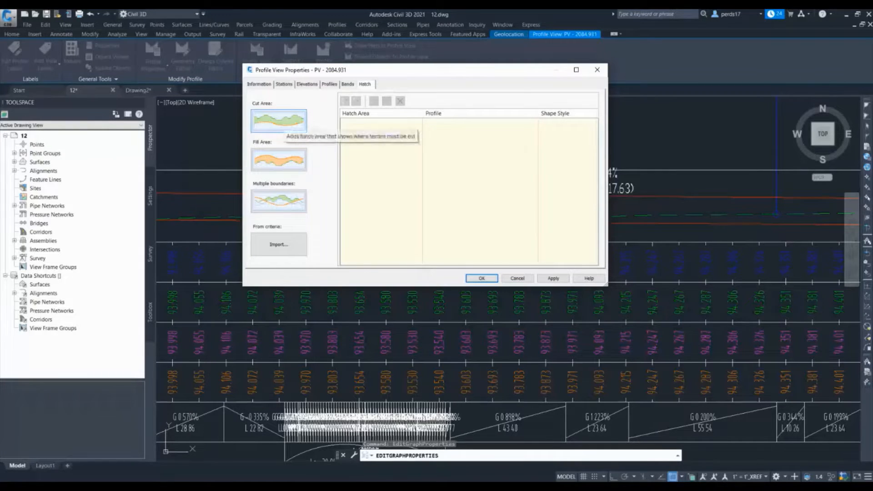
left_click(278, 121)
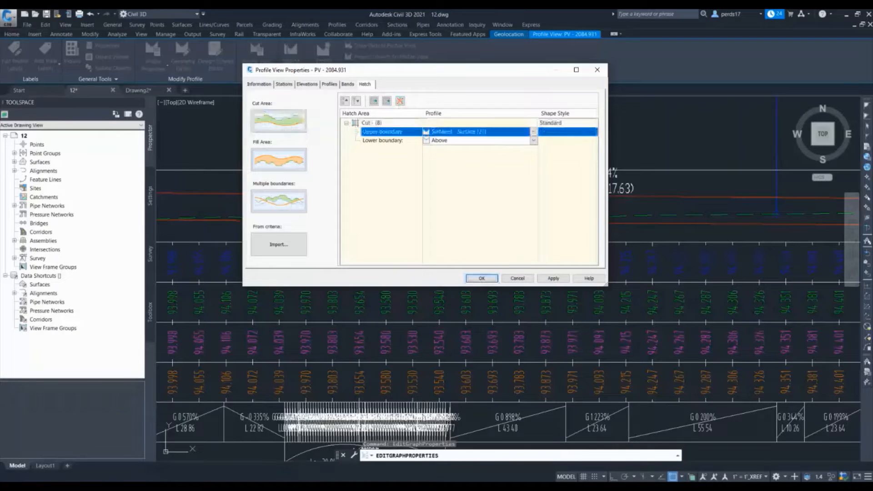
left_click(532, 131)
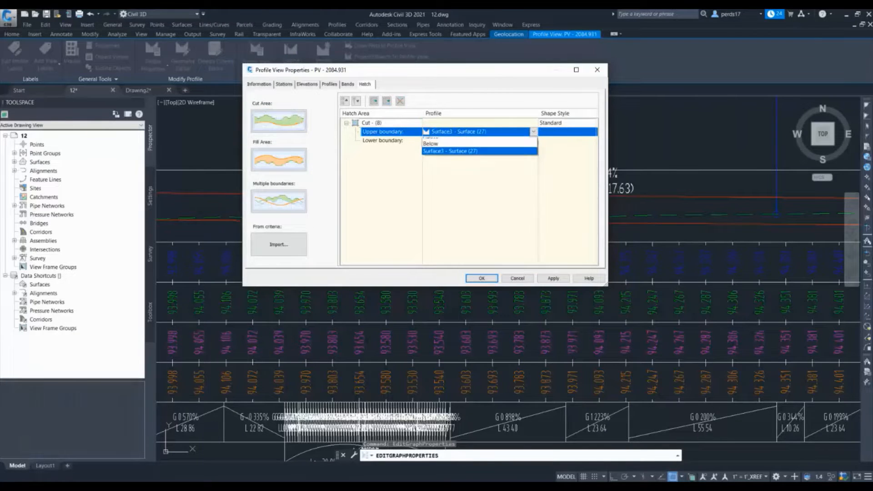
left_click(452, 151)
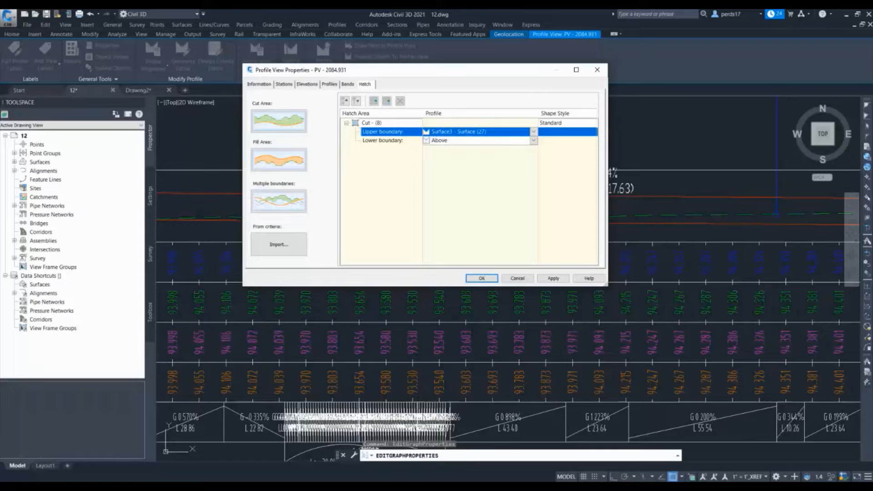
left_click(533, 140)
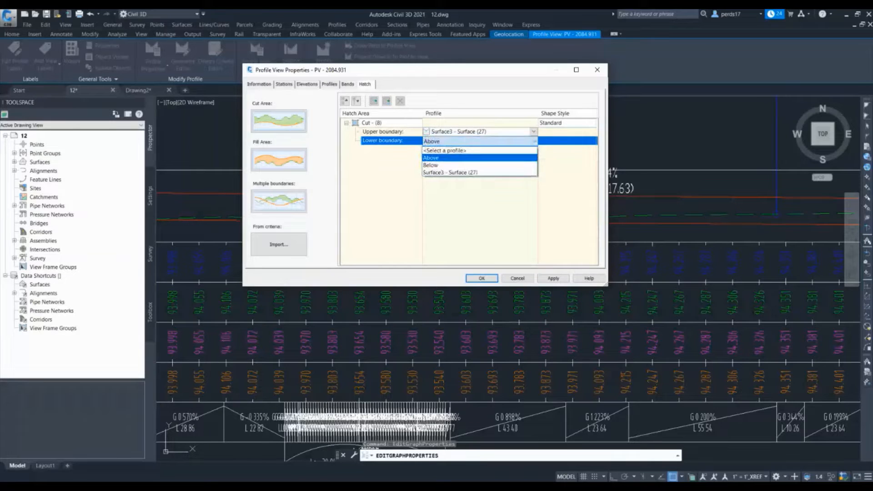
left_click(431, 165)
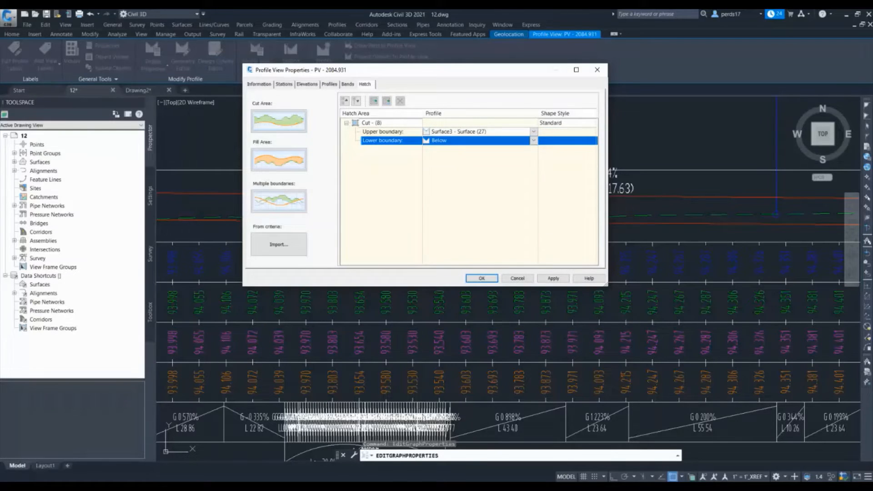
left_click(371, 123)
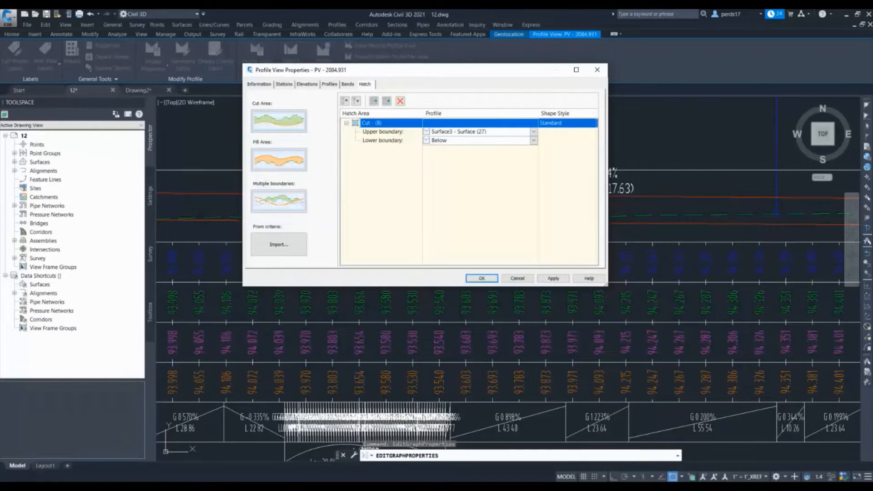
left_click(482, 278)
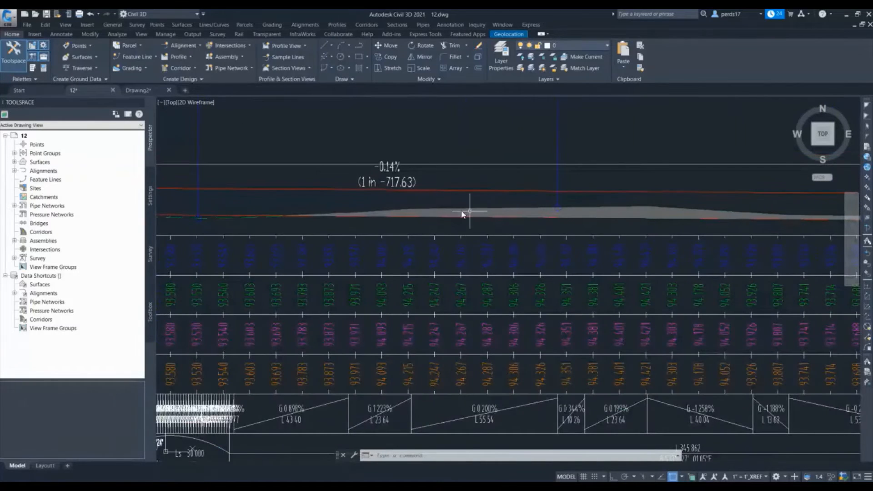
Step: Change the Cut hatch area's shape style to Green and apply it to the profile view
right_click(469, 215)
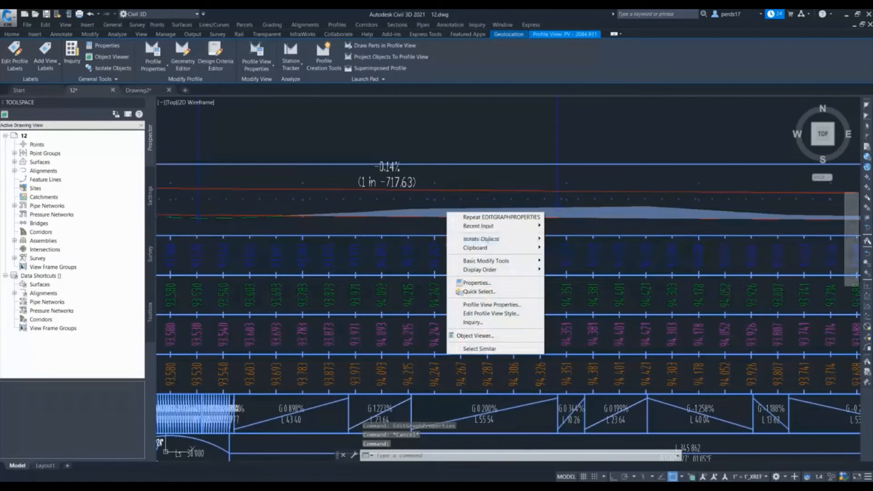
left_click(492, 304)
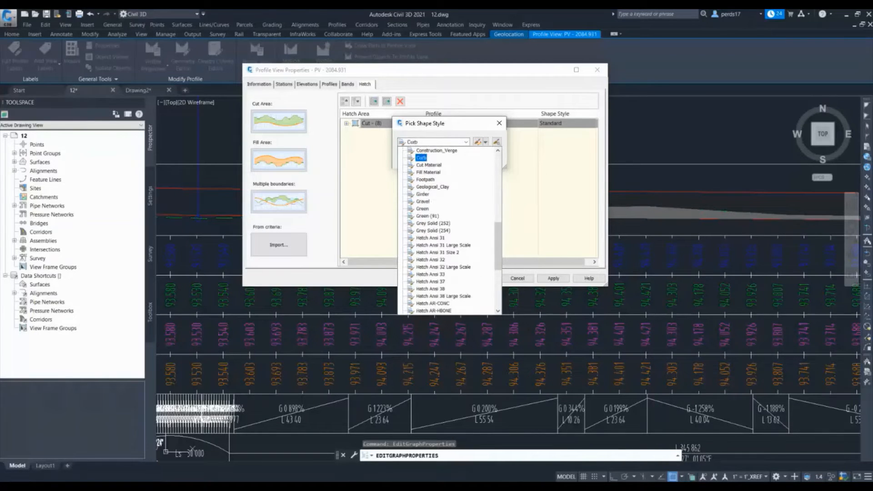
left_click(430, 194)
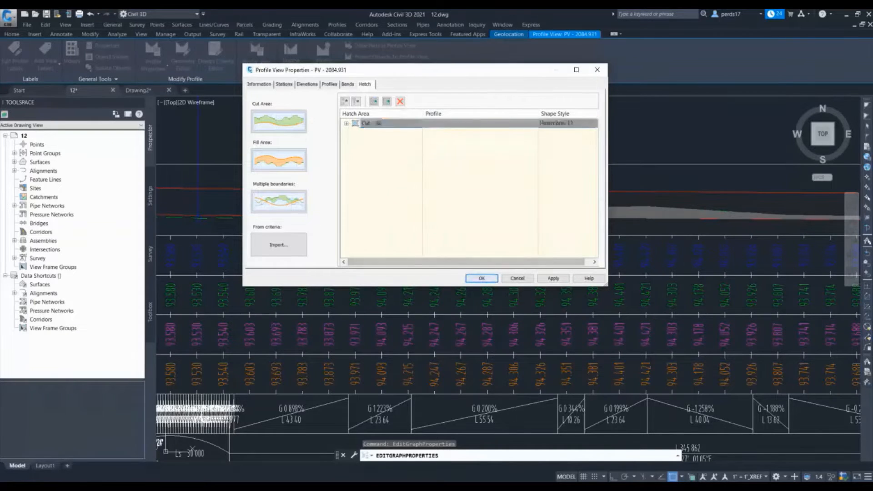
left_click(480, 278)
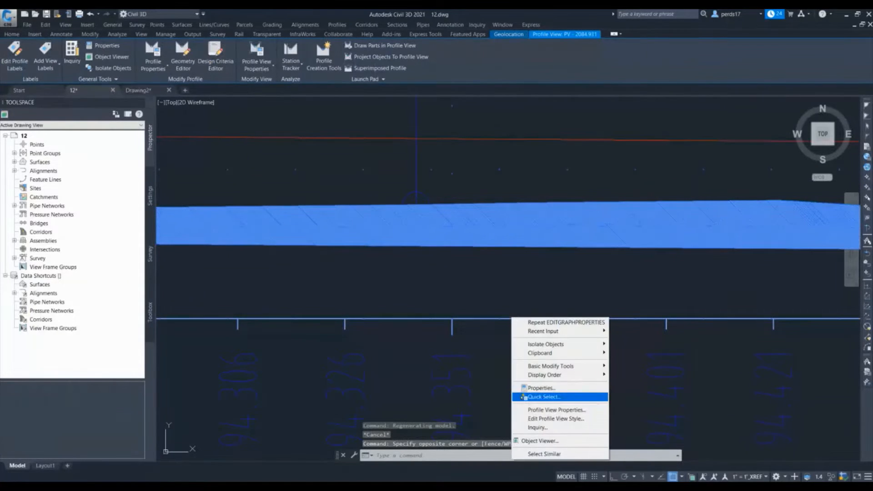
left_click(557, 410)
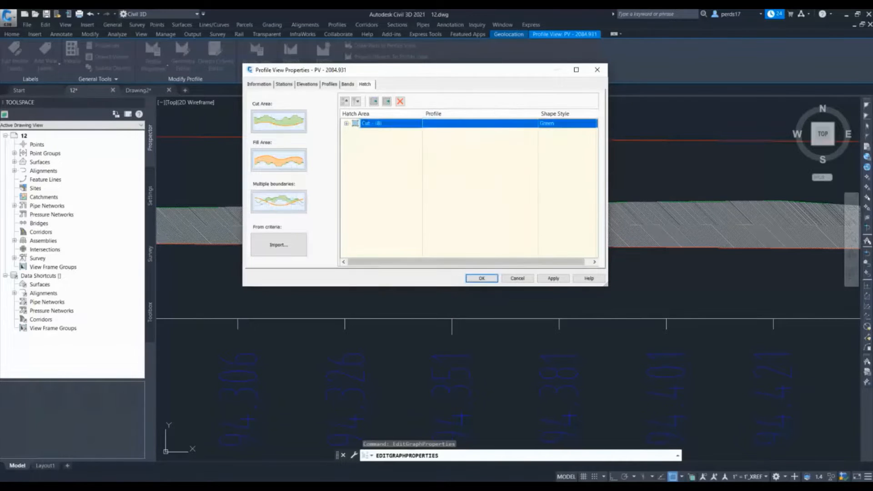
left_click(481, 278)
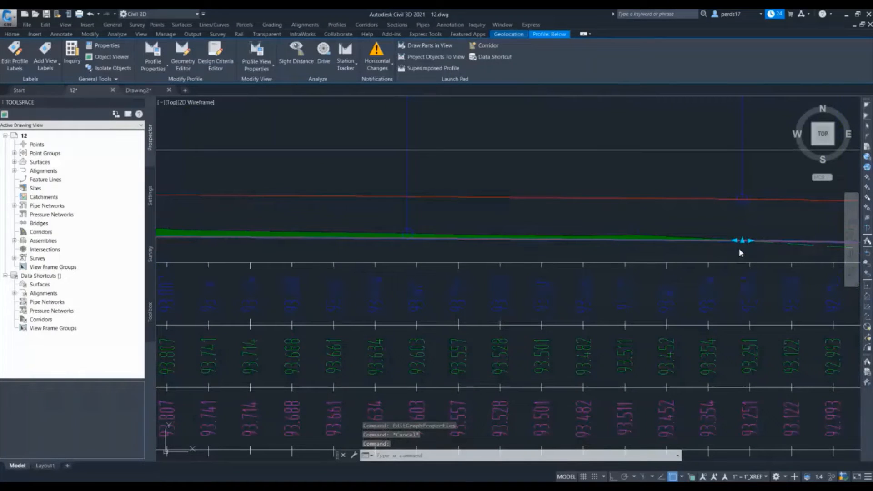
Step: Reopen the profile view's properties listing the Cut hatch area
left_click(742, 240)
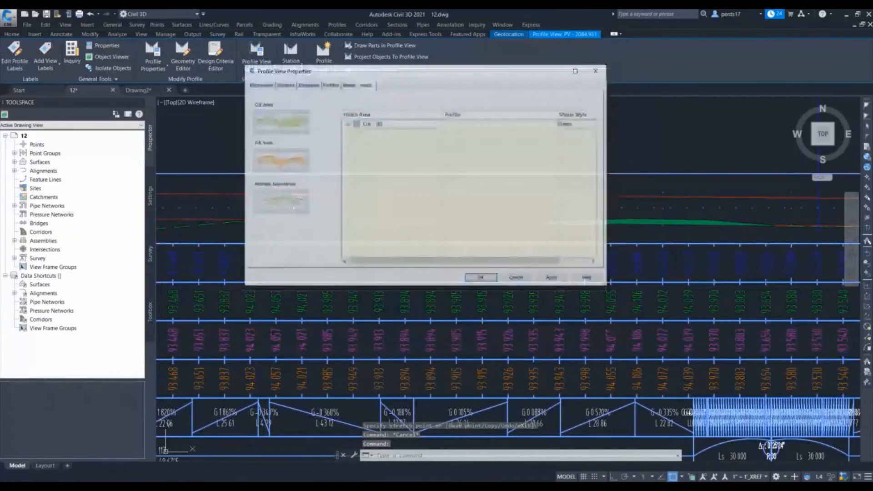
Step: Leave the Fill hatch with upper boundary Above and lower boundary Surface3 - Surface (27) after trying the choices
left_click(364, 84)
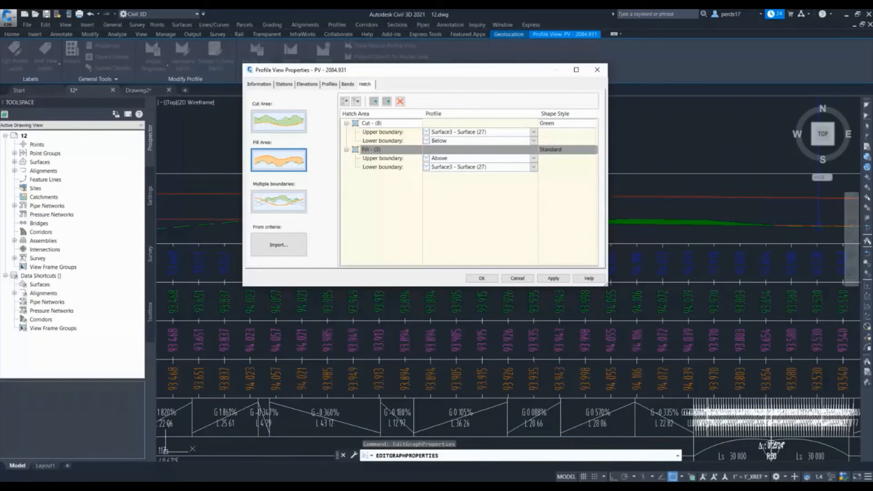
left_click(533, 158)
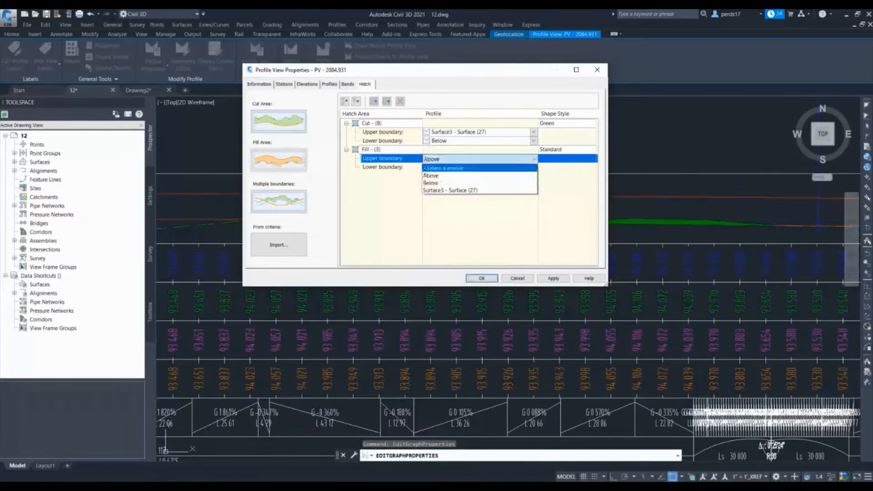
left_click(431, 183)
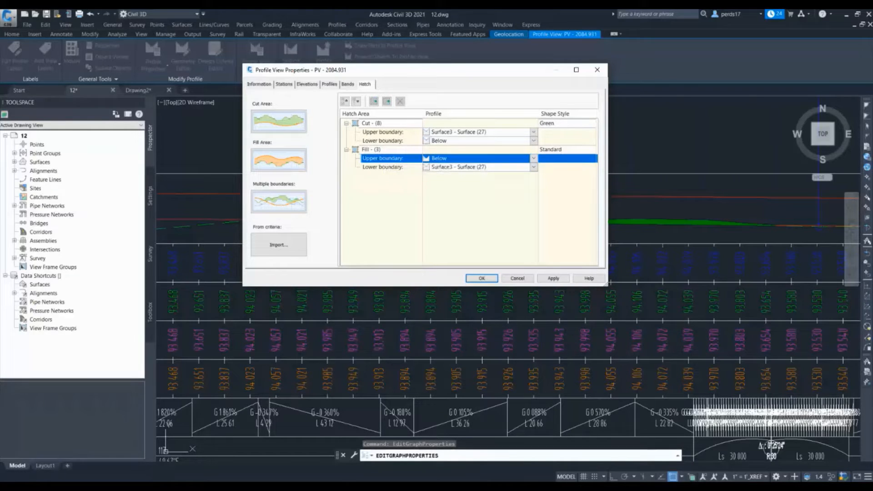
left_click(383, 167)
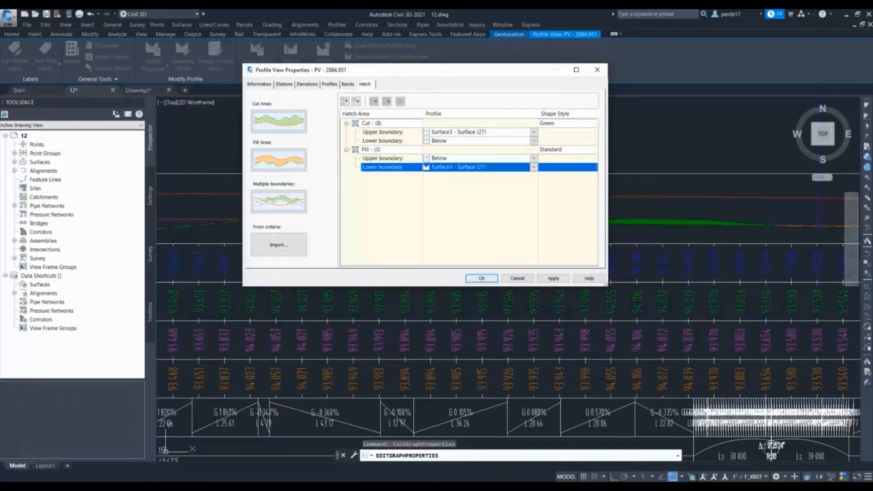
left_click(481, 278)
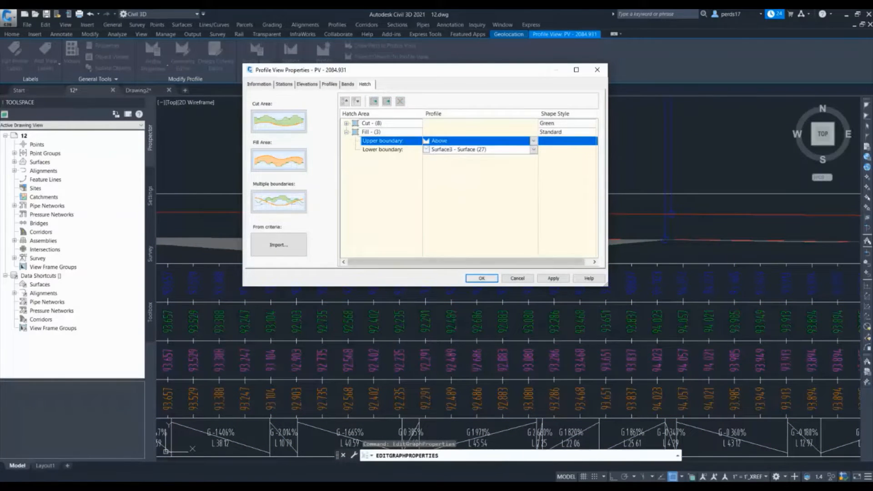
Step: Confirm the hatch settings so the Fill band shades between the profiles
left_click(481, 279)
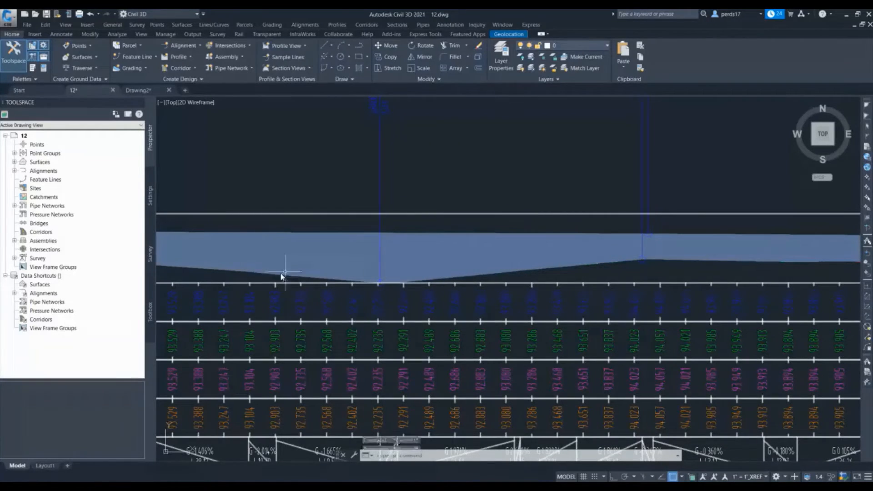
Step: Set the Fill hatch's added lower boundary to Below, apply it, and return to the profile view options
right_click(284, 276)
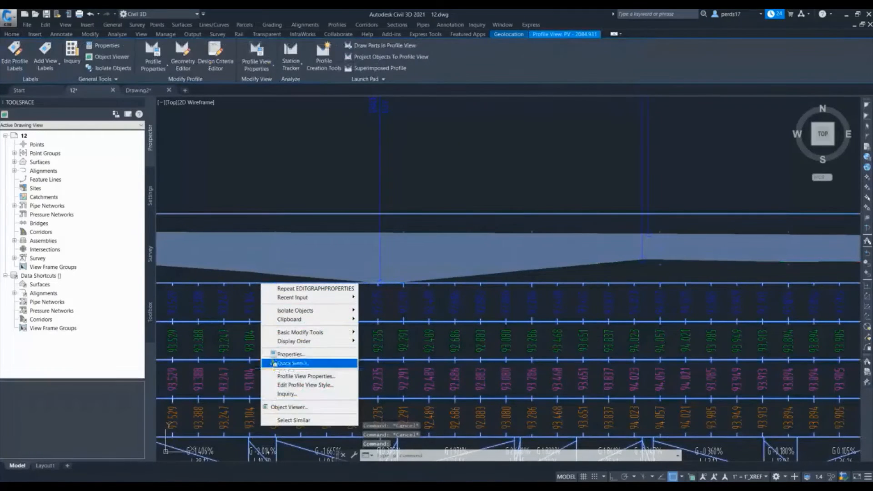
left_click(305, 376)
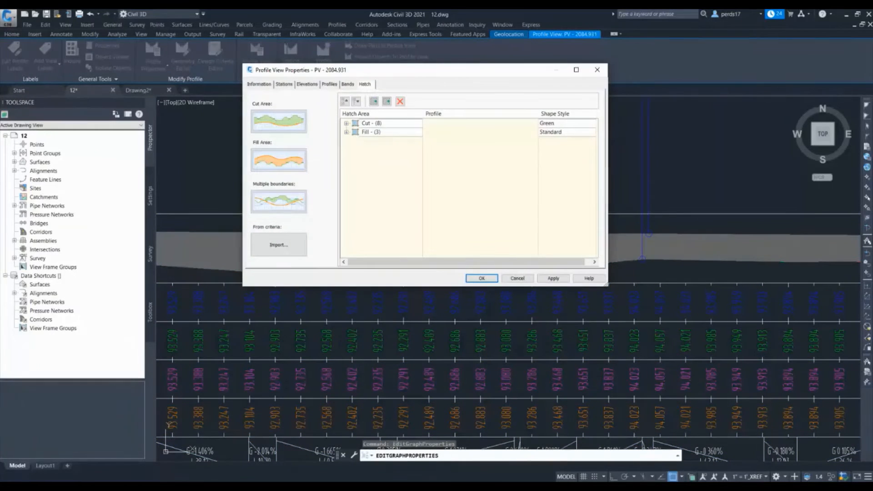
left_click(346, 132)
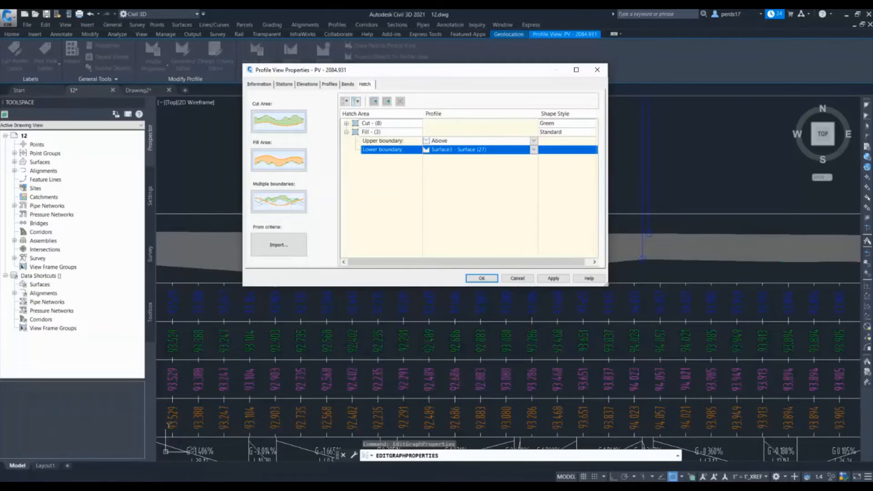
mouse_move(374, 101)
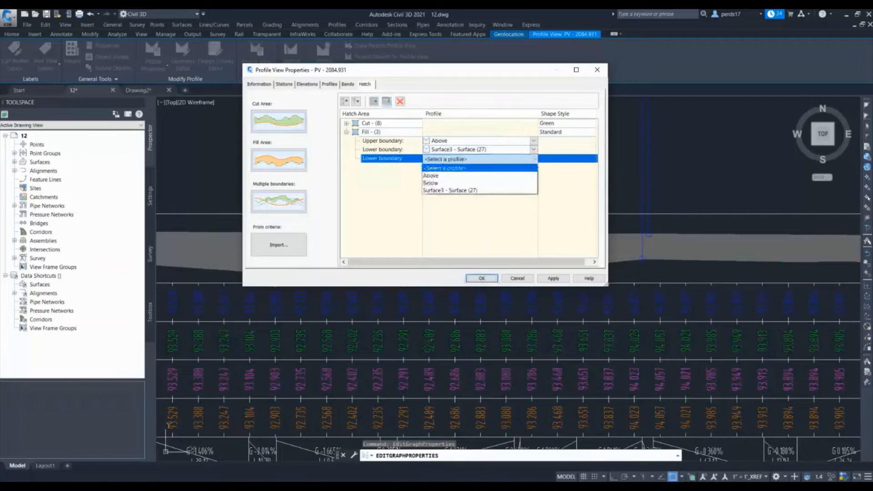
left_click(430, 183)
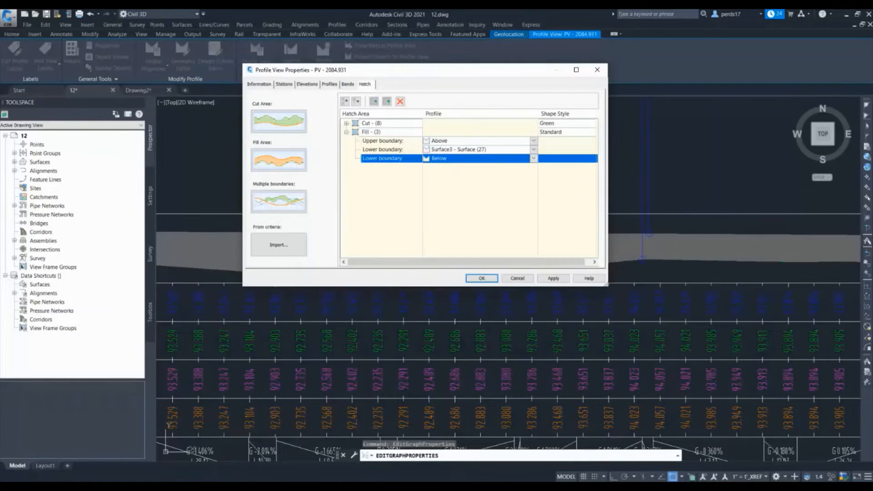
left_click(481, 279)
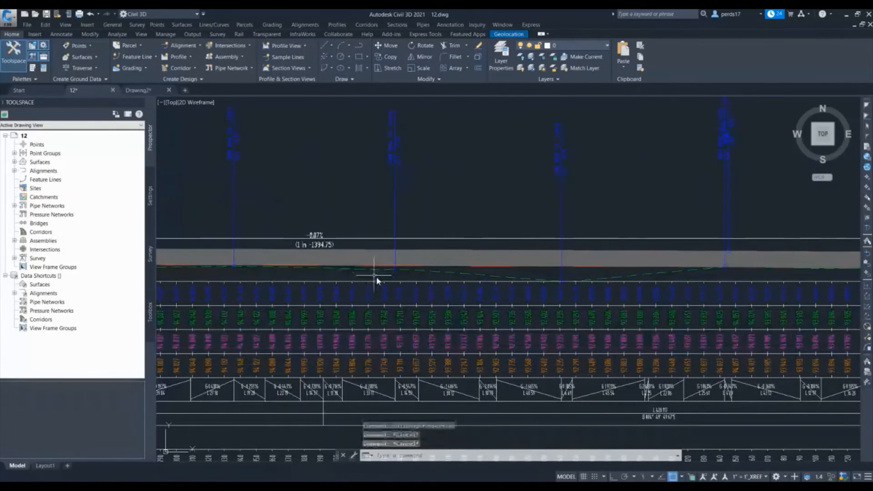
right_click(375, 275)
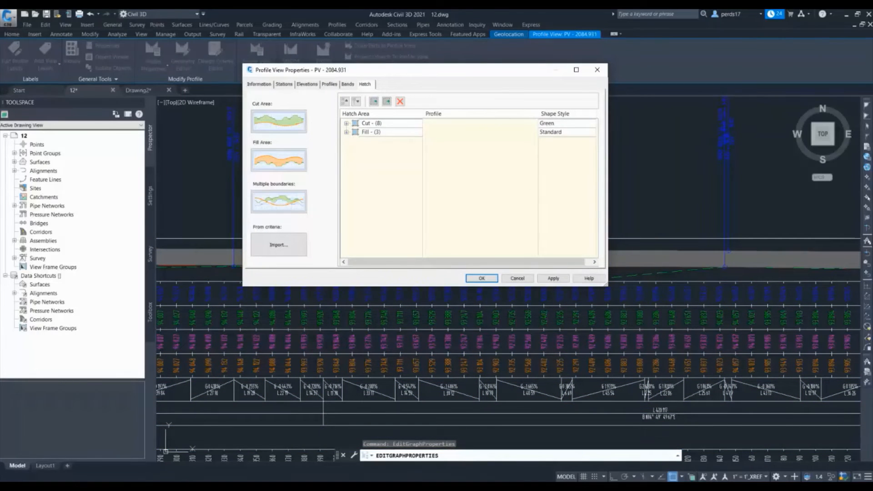
left_click(279, 201)
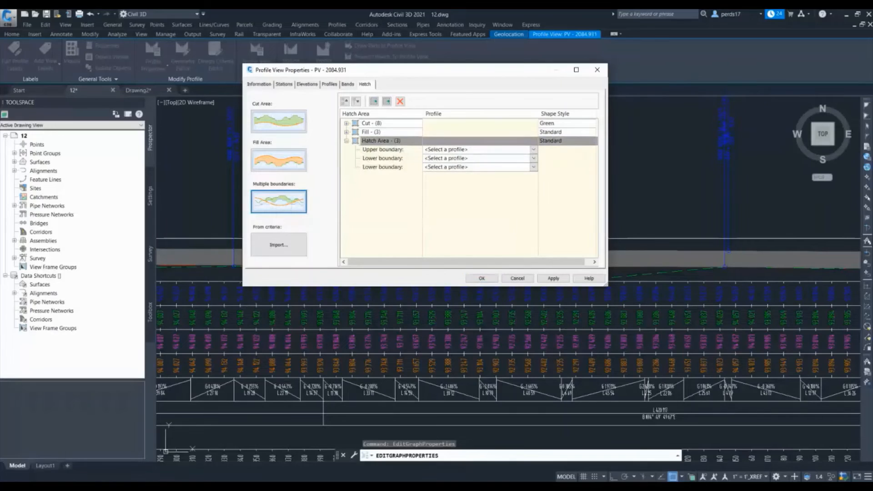
left_click(383, 158)
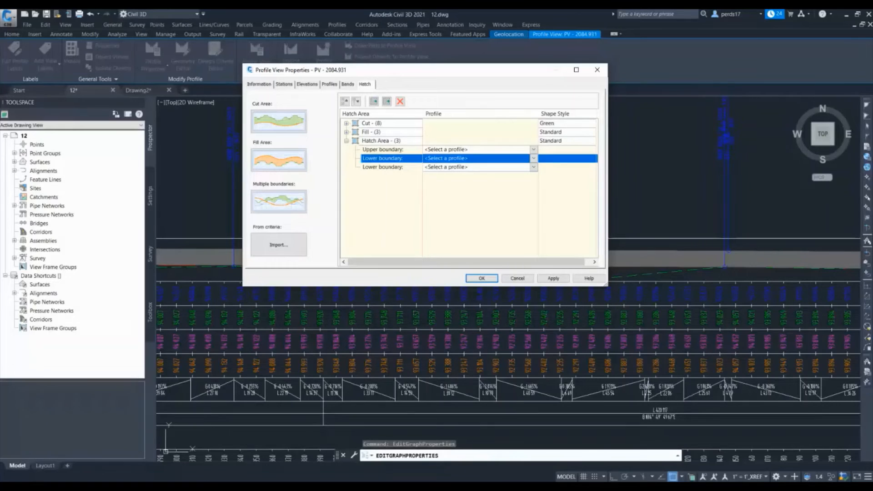
left_click(380, 141)
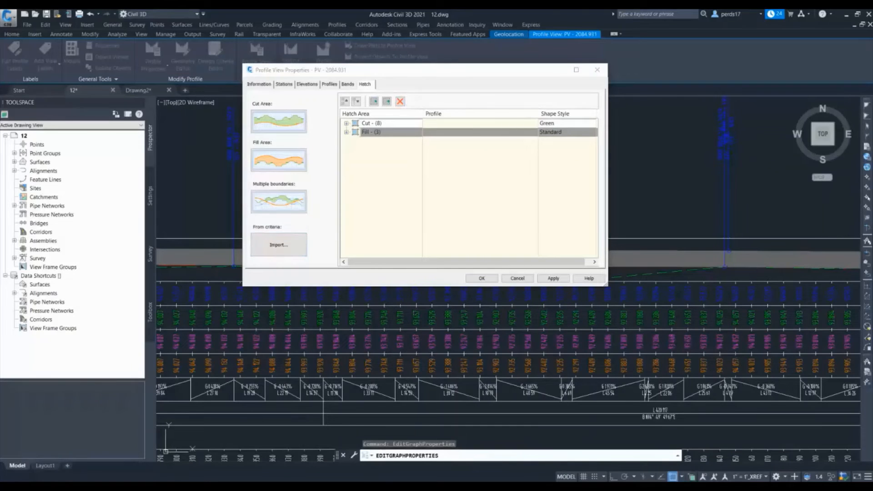
left_click(278, 245)
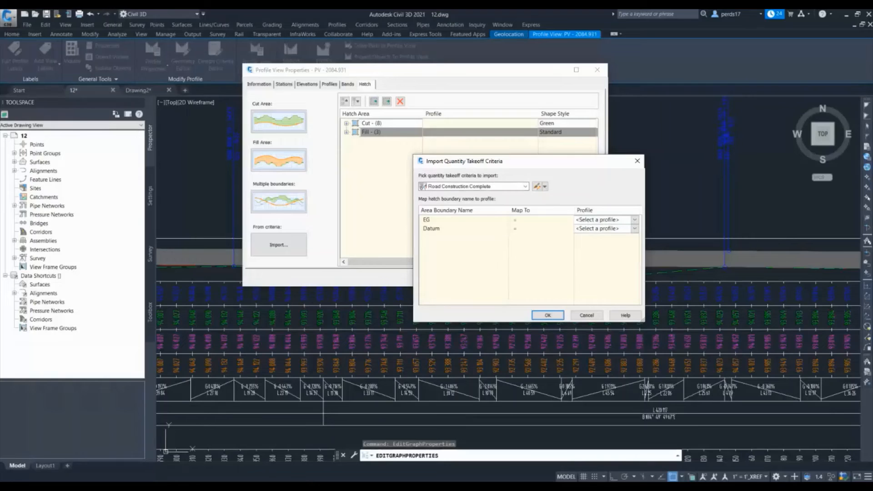
left_click(548, 316)
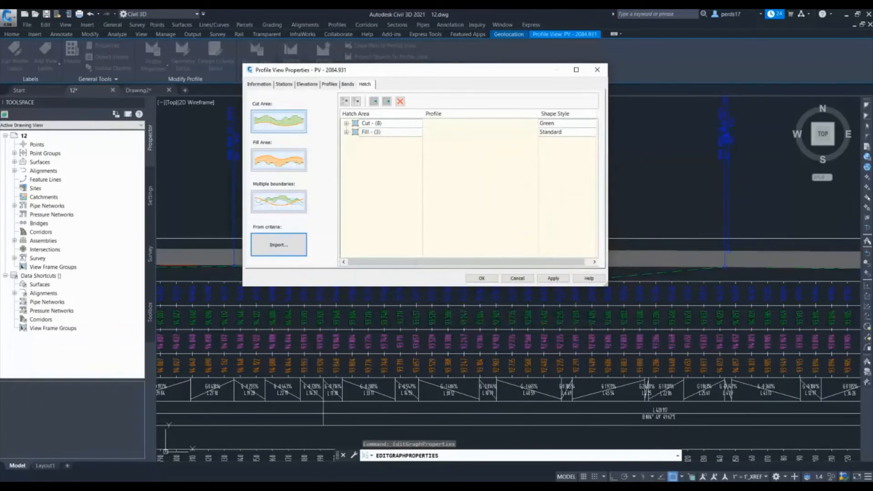
mouse_move(279, 160)
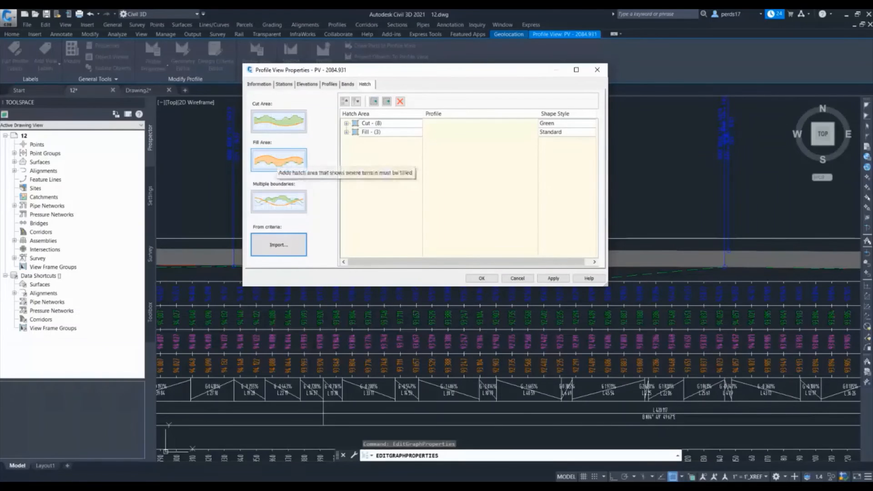